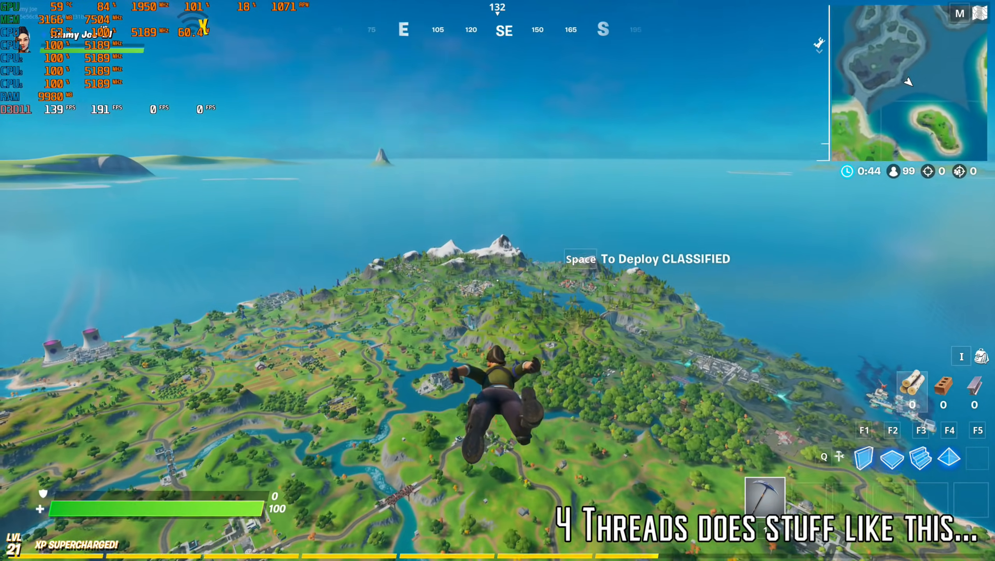
- Deploy the glider mid-skydive to begin gliding down over the island
key("space")
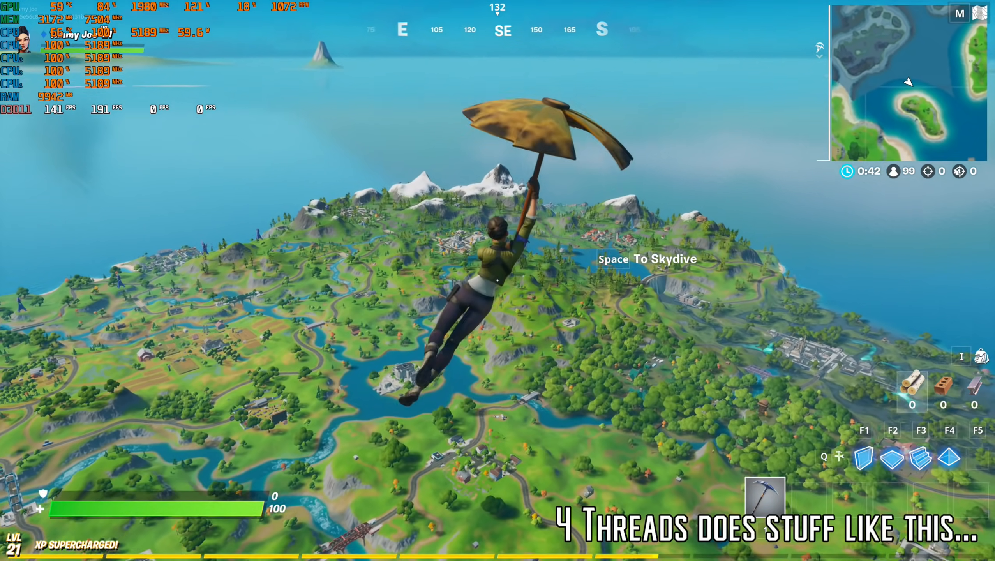